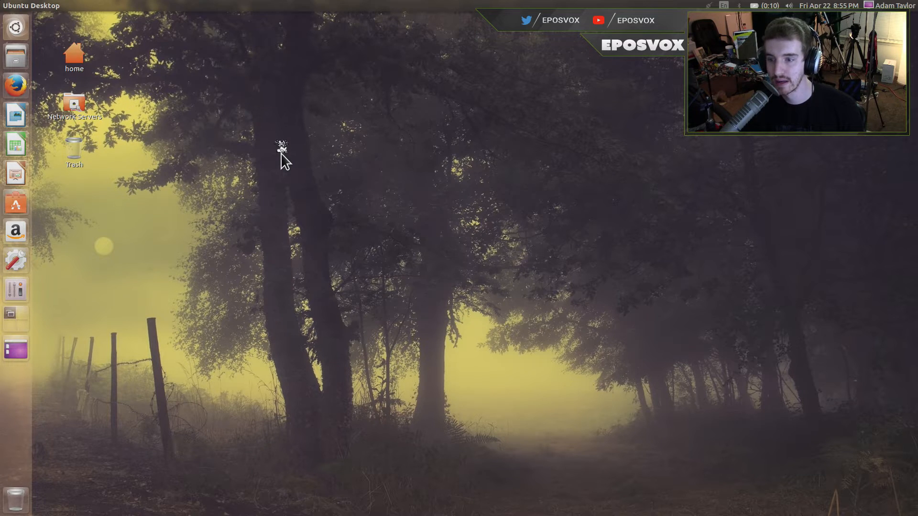
pyautogui.moveTo(149, 99)
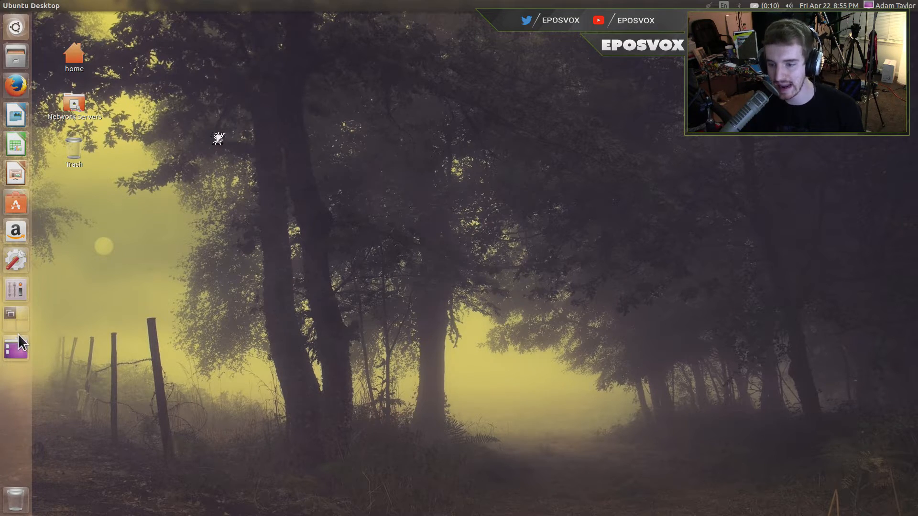
# Look over the pinned launcher icons and start Unity Tweak Tool from the launcher
pyautogui.click(15, 27)
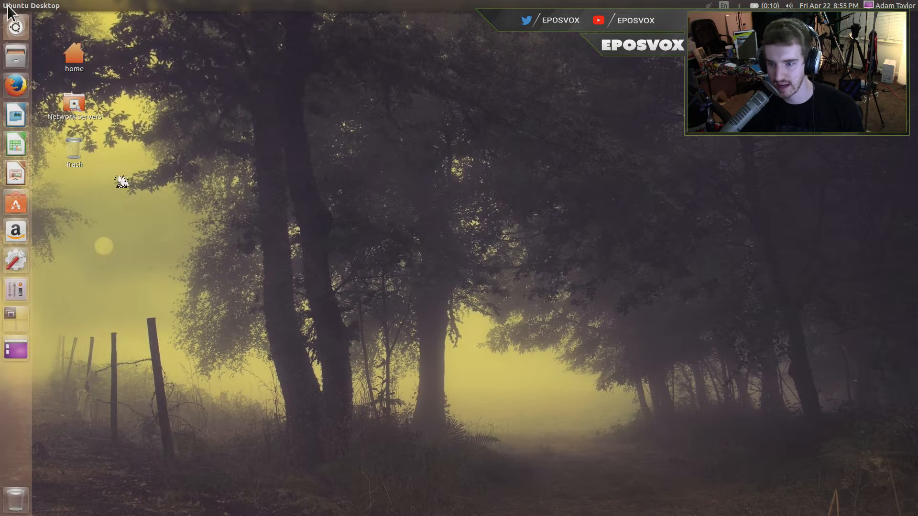
pyautogui.click(15, 27)
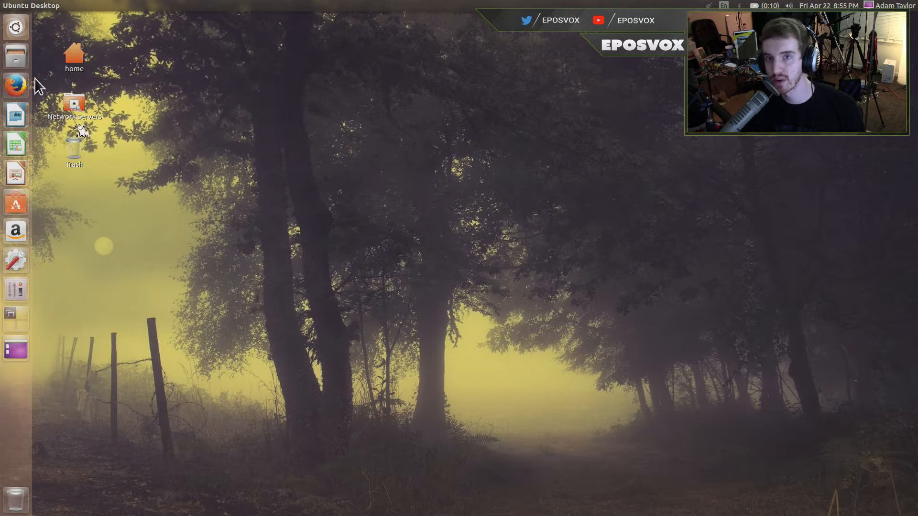
pyautogui.moveTo(9, 161)
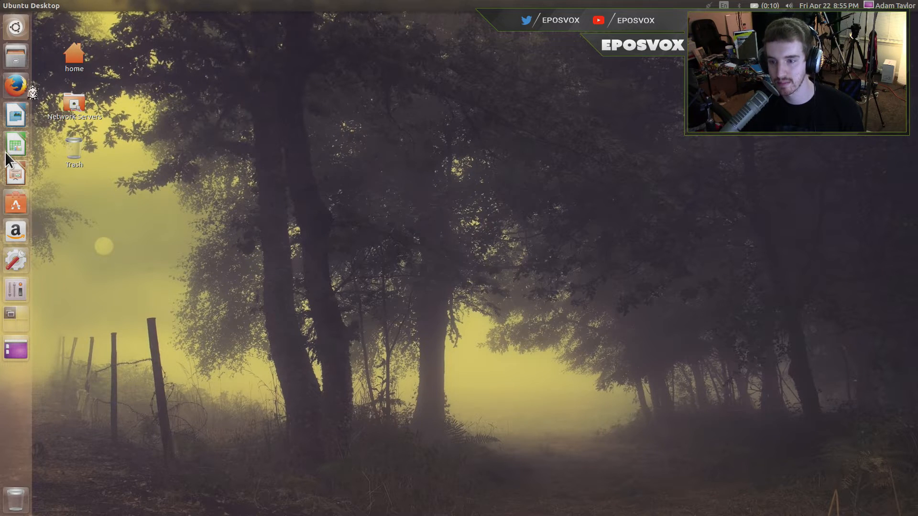
pyautogui.moveTo(14, 114)
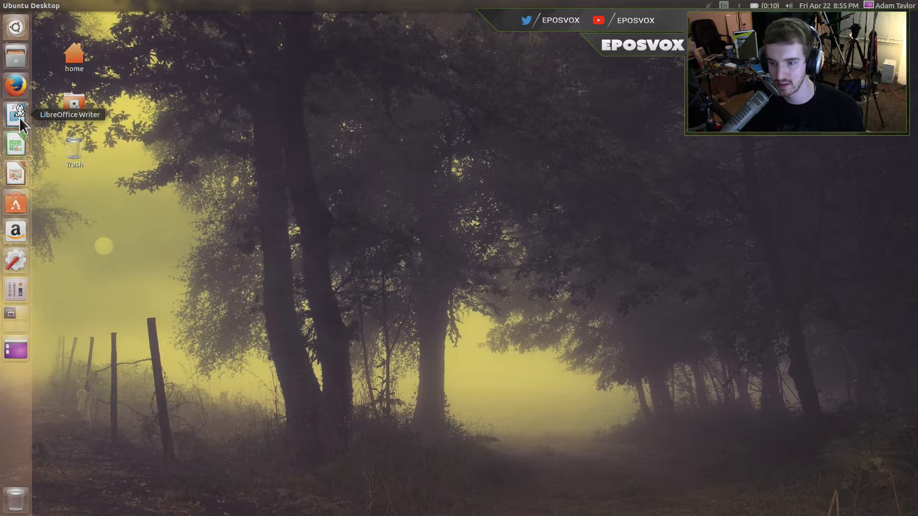
pyautogui.moveTo(17, 291)
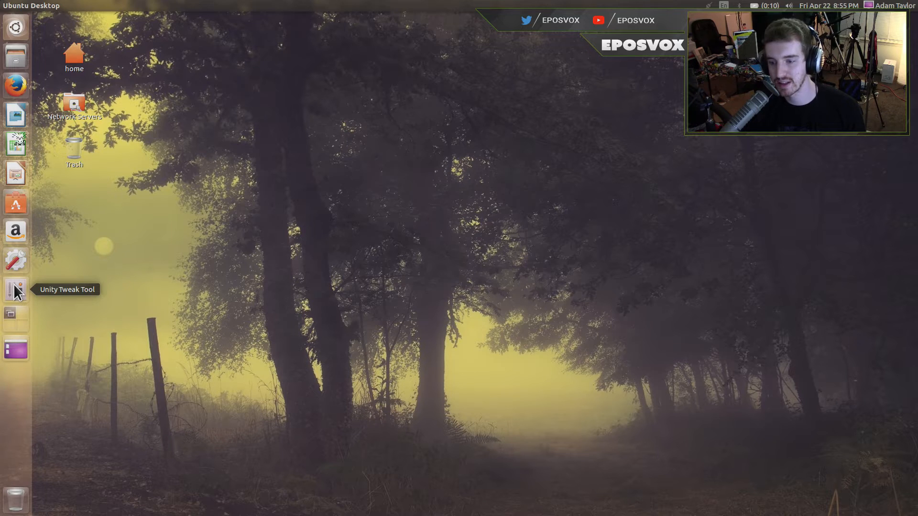
pyautogui.click(15, 289)
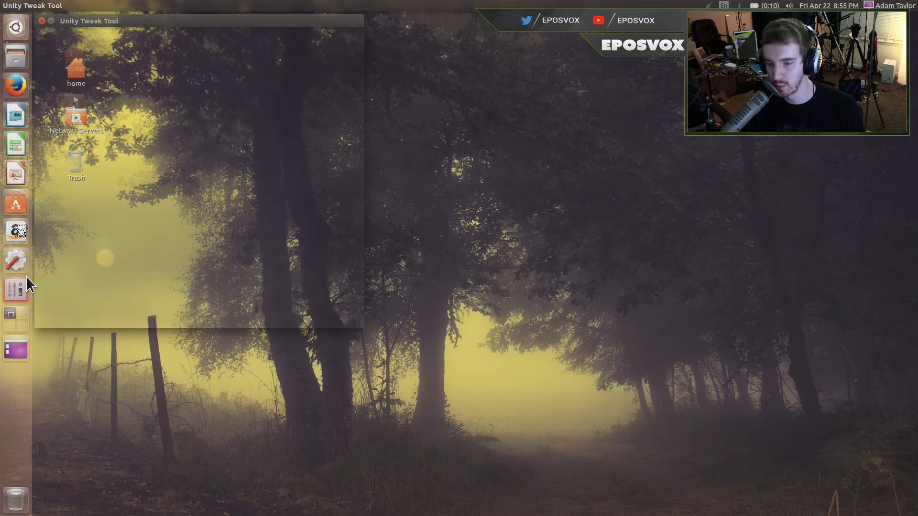
# Unpin LibreOffice Calc from the launcher via Unlock from Launcher
pyautogui.click(42, 20)
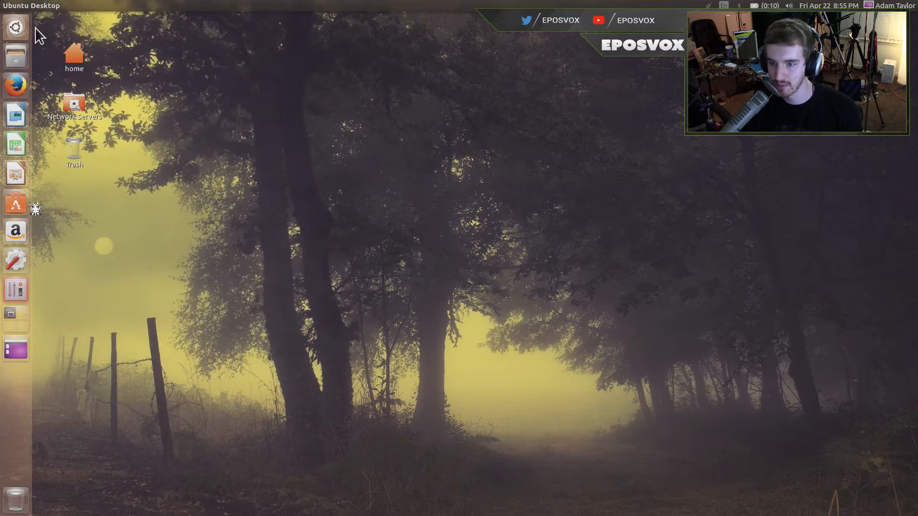
pyautogui.moveTo(14, 144)
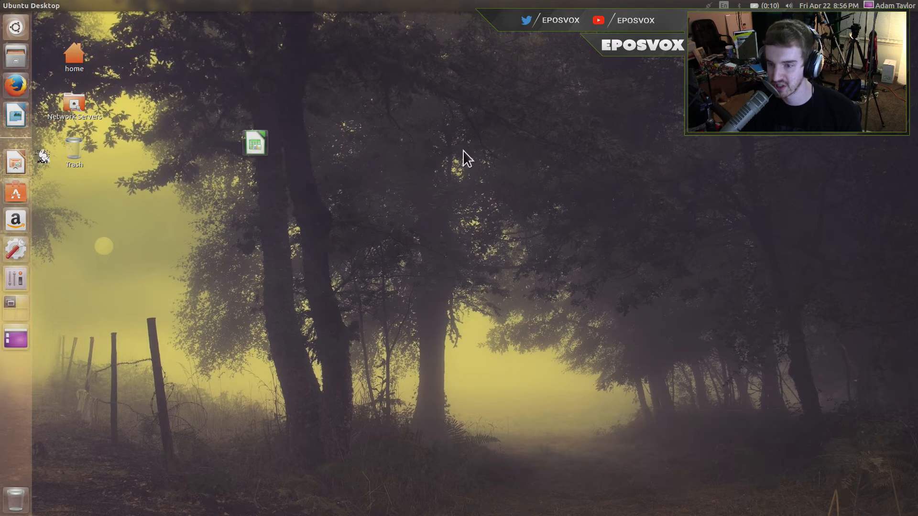
pyautogui.moveTo(15, 141)
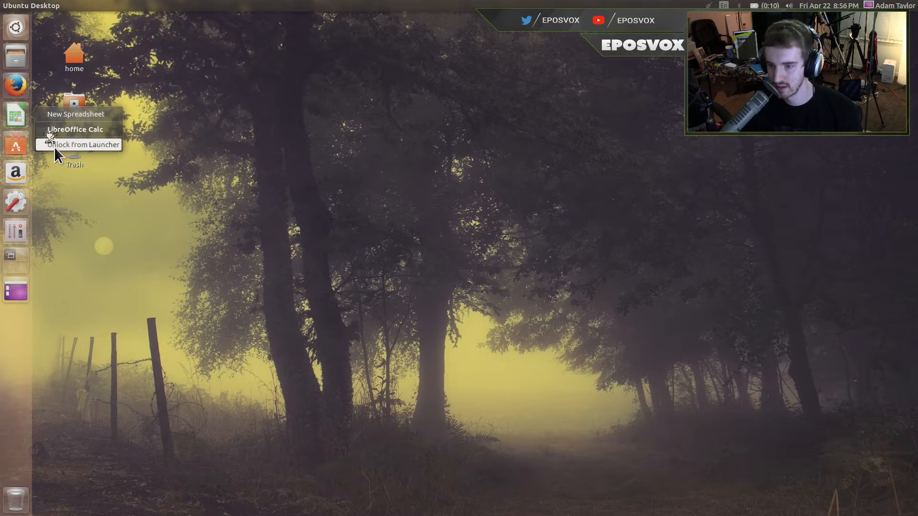
pyautogui.click(85, 145)
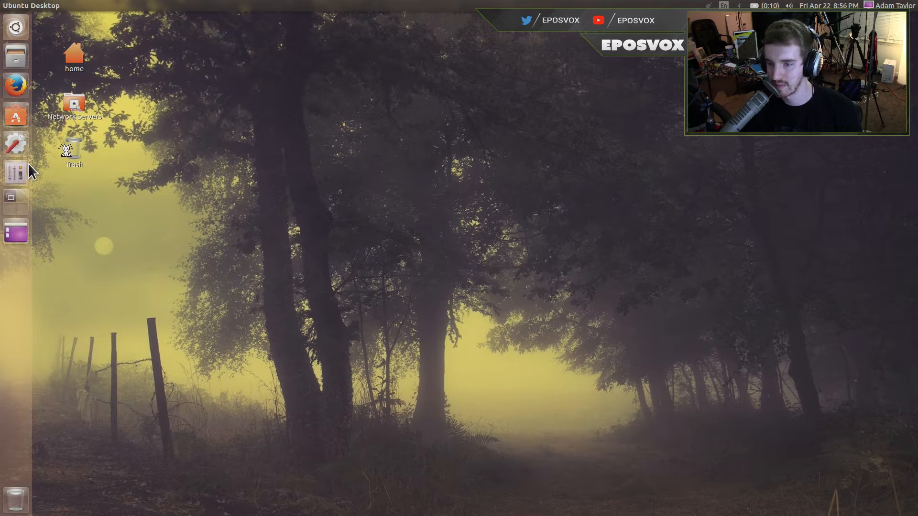
pyautogui.moveTo(16, 145)
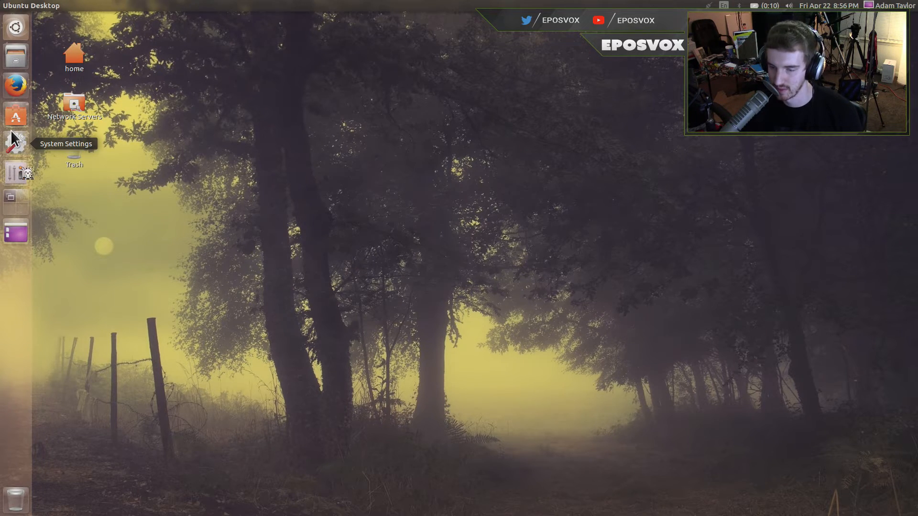
pyautogui.moveTo(16, 232)
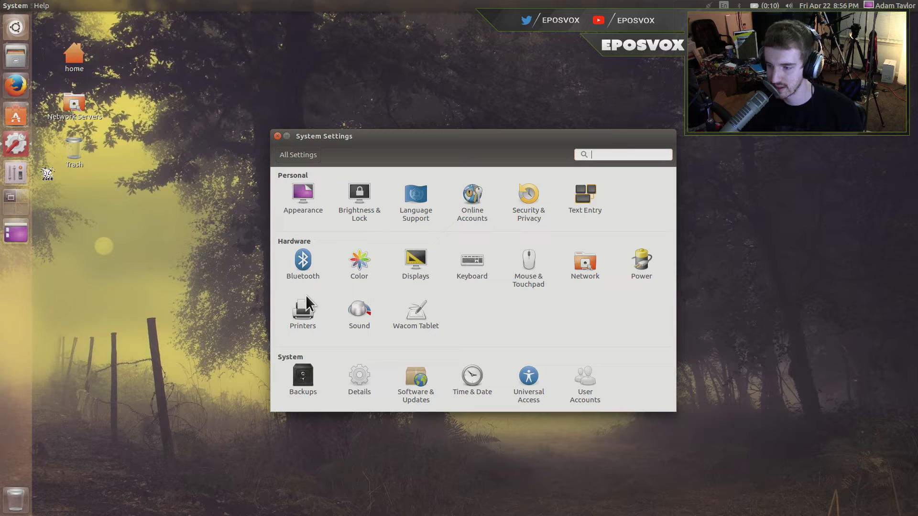
# View the Appearance panel's Behavior tab with launcher auto-hide and menu visibility options
pyautogui.click(303, 193)
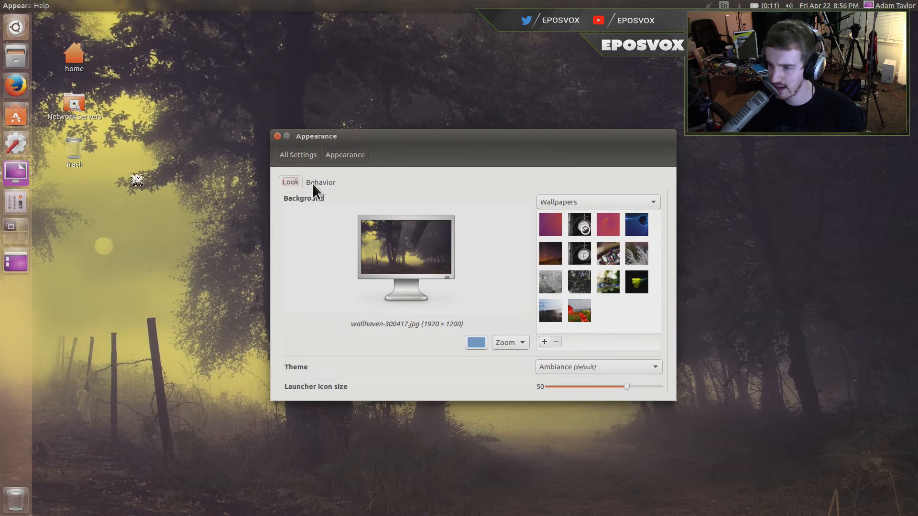
pyautogui.click(321, 182)
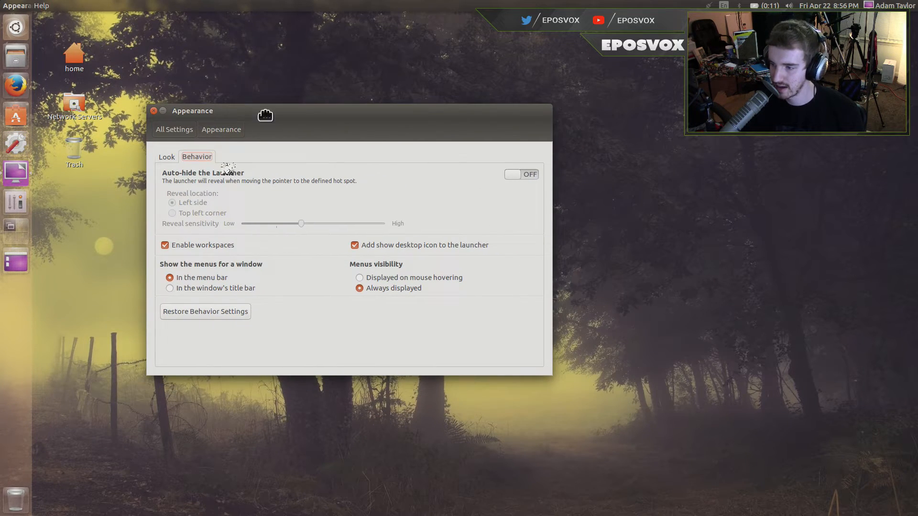
pyautogui.moveTo(249, 260)
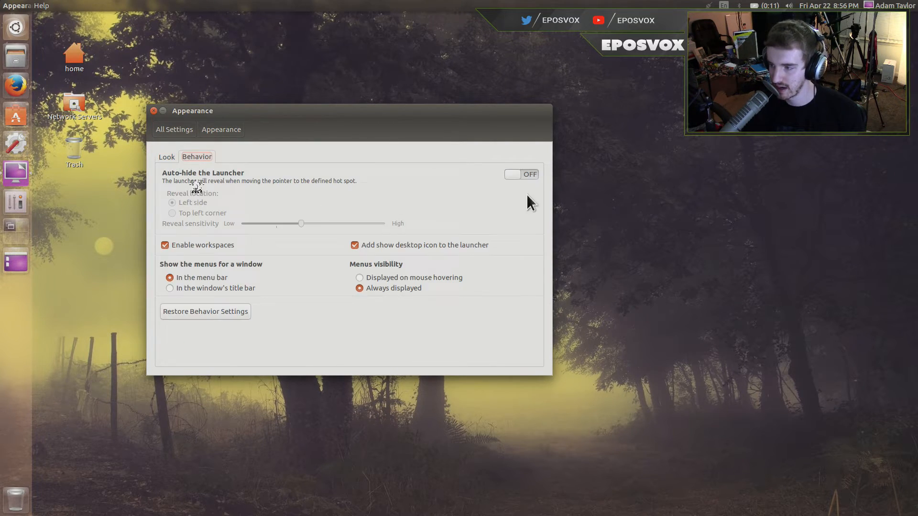
pyautogui.moveTo(155, 117)
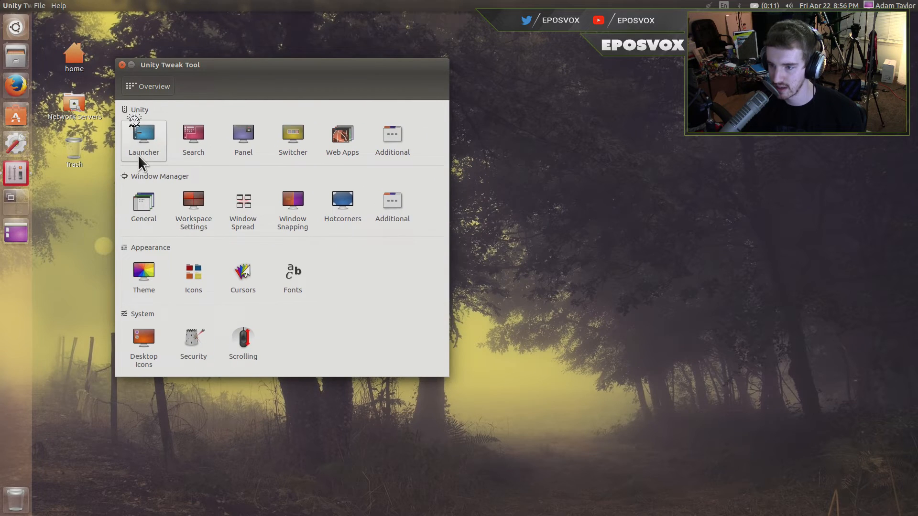
# Show the Launcher settings page and lower the launcher transparency level slightly
pyautogui.click(143, 140)
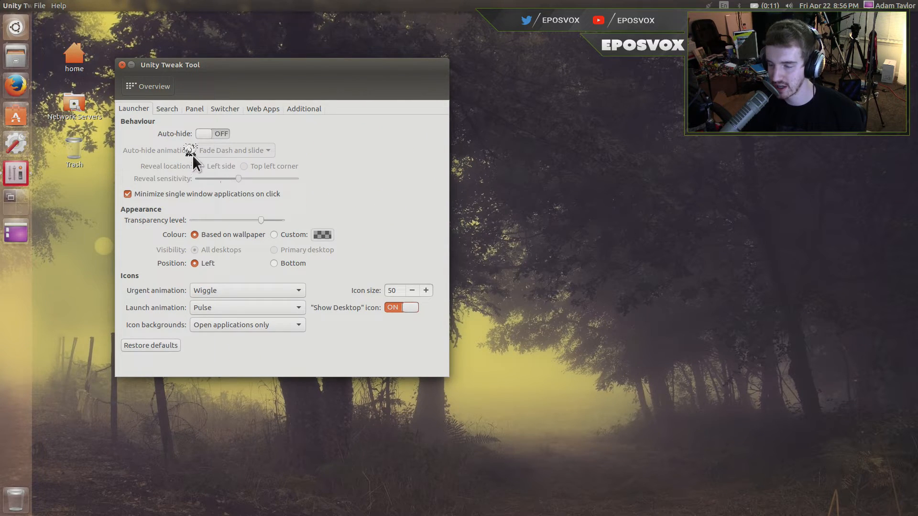
pyautogui.moveTo(228, 193)
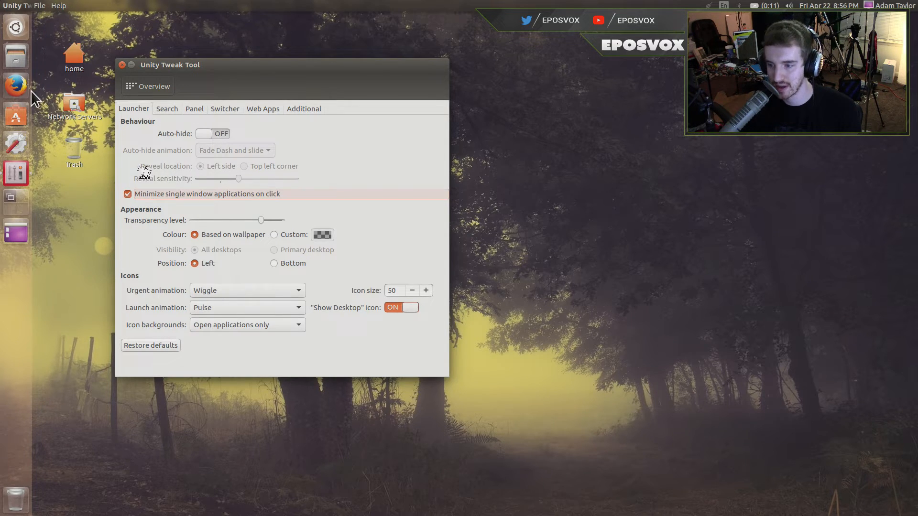
pyautogui.click(15, 84)
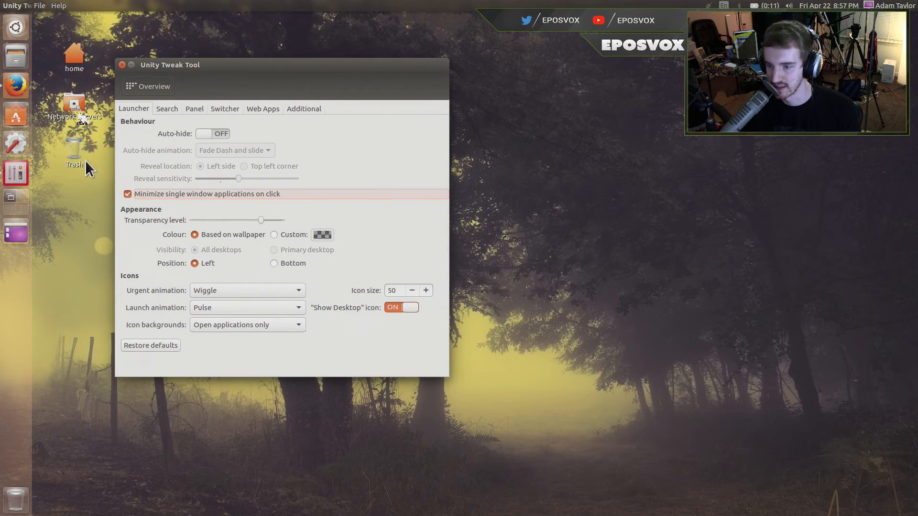
pyautogui.click(15, 85)
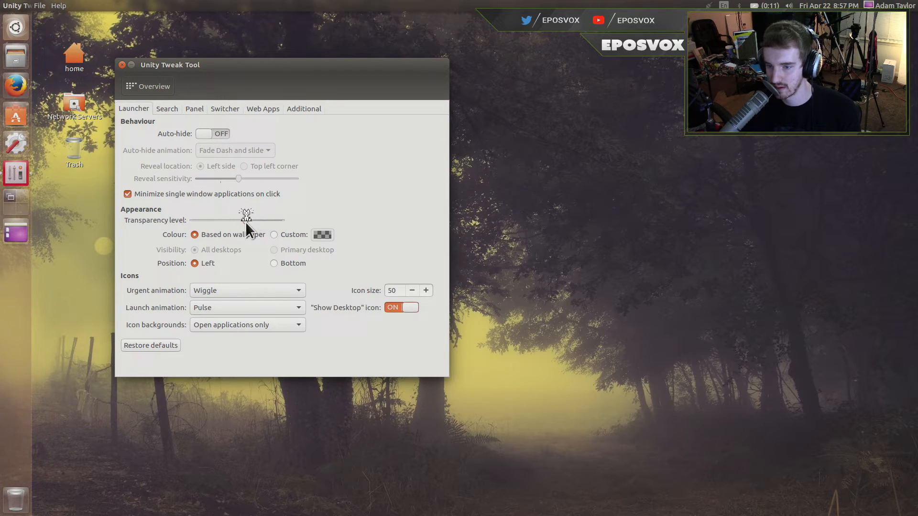
pyautogui.moveTo(218, 249)
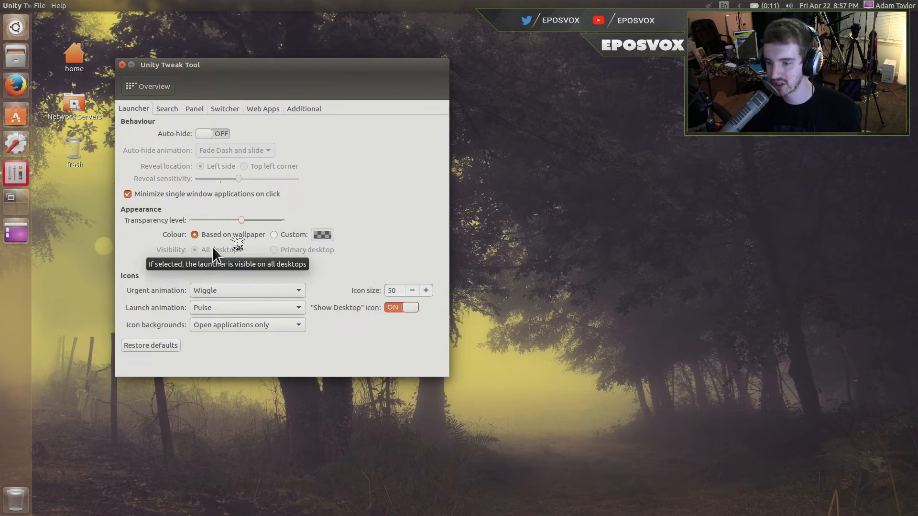
# Try a custom red launcher colour, then set the colour back to Based on wallpaper
pyautogui.click(274, 235)
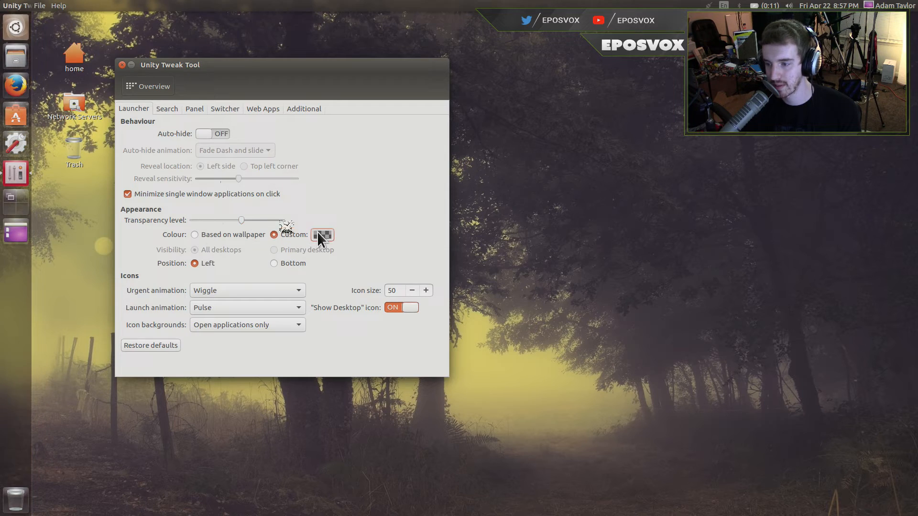
pyautogui.click(322, 235)
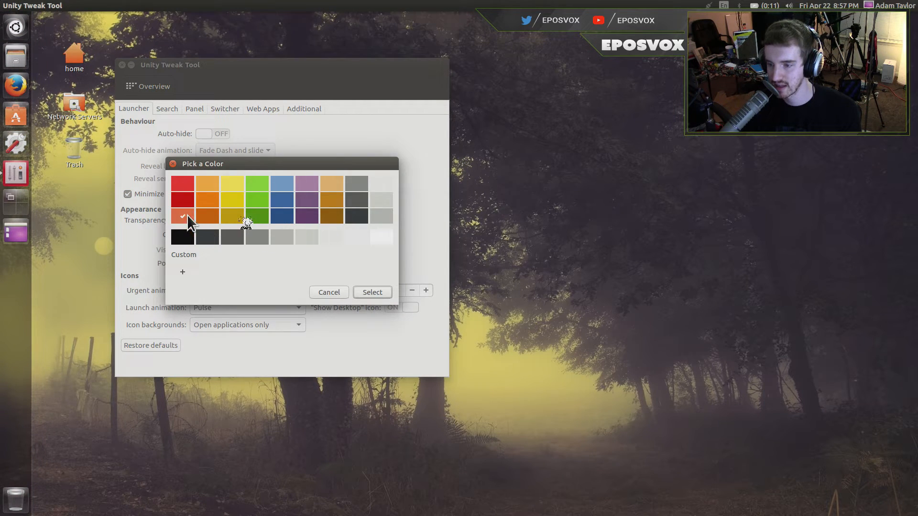
pyautogui.click(372, 293)
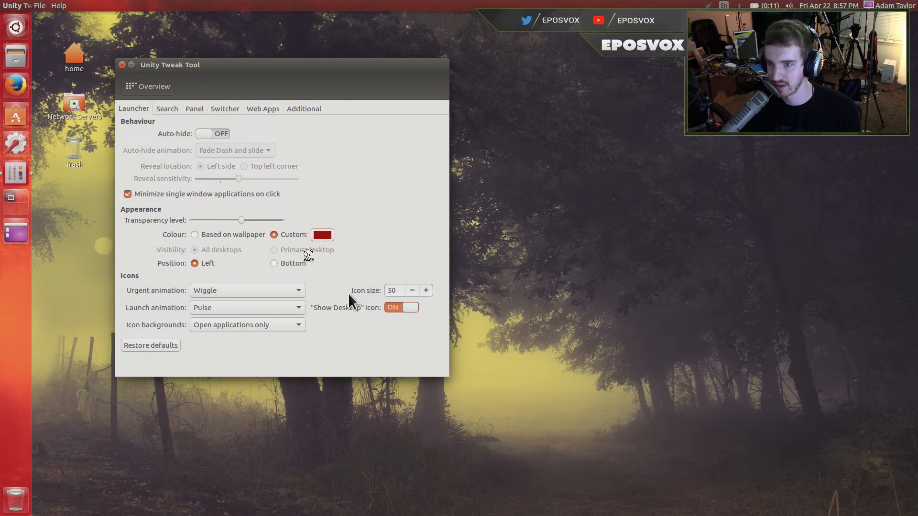
pyautogui.click(194, 235)
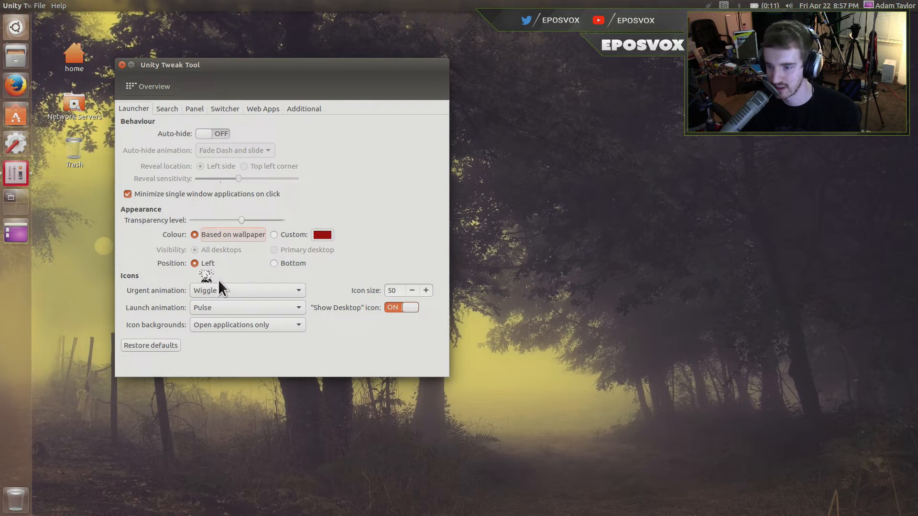
pyautogui.moveTo(284, 268)
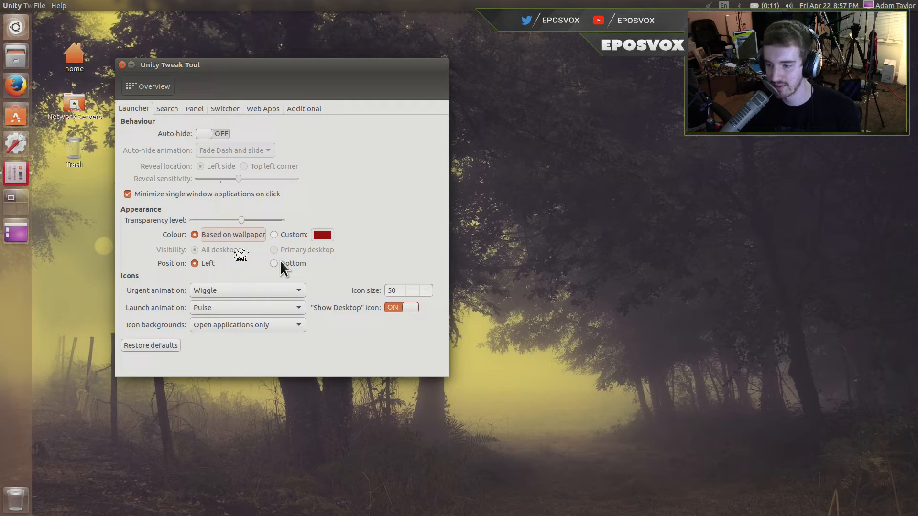
# Move the launcher to the bottom of the screen and back, leaving it on the left
pyautogui.click(274, 263)
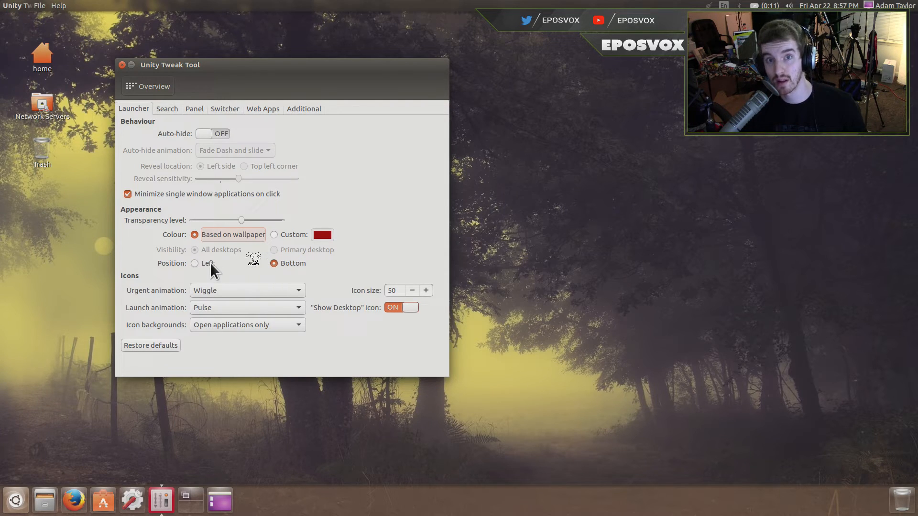
pyautogui.moveTo(195, 263)
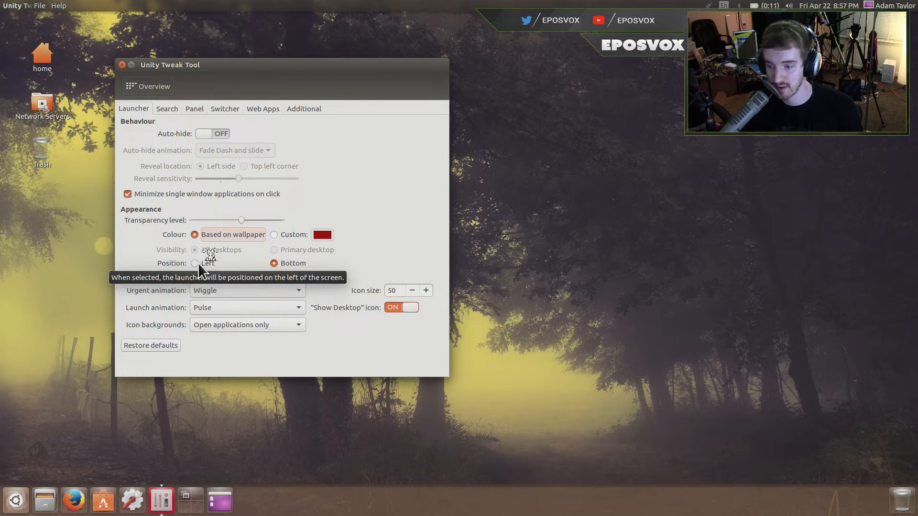
pyautogui.click(195, 263)
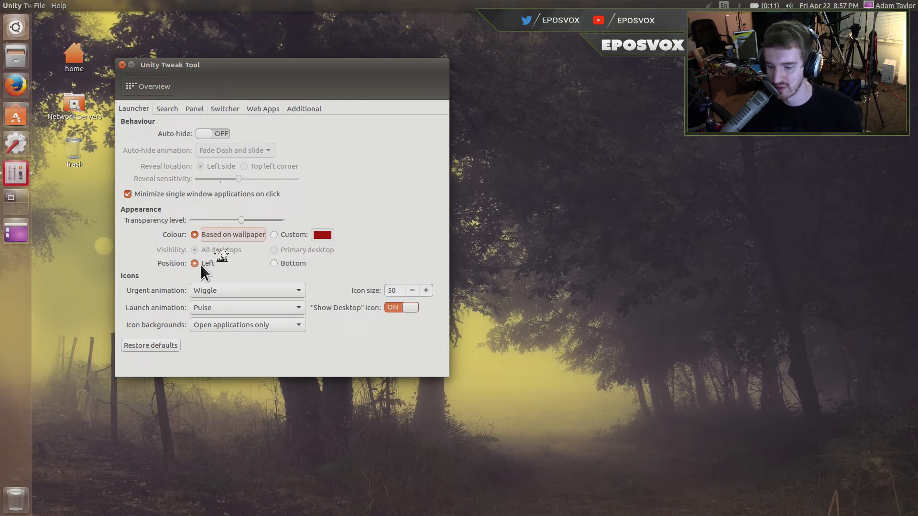
pyautogui.moveTo(252, 268)
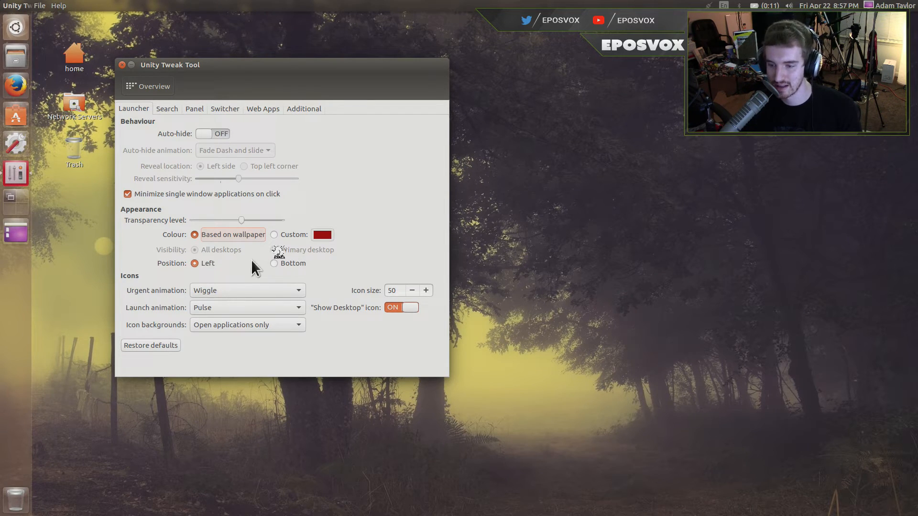
pyautogui.moveTo(9, 309)
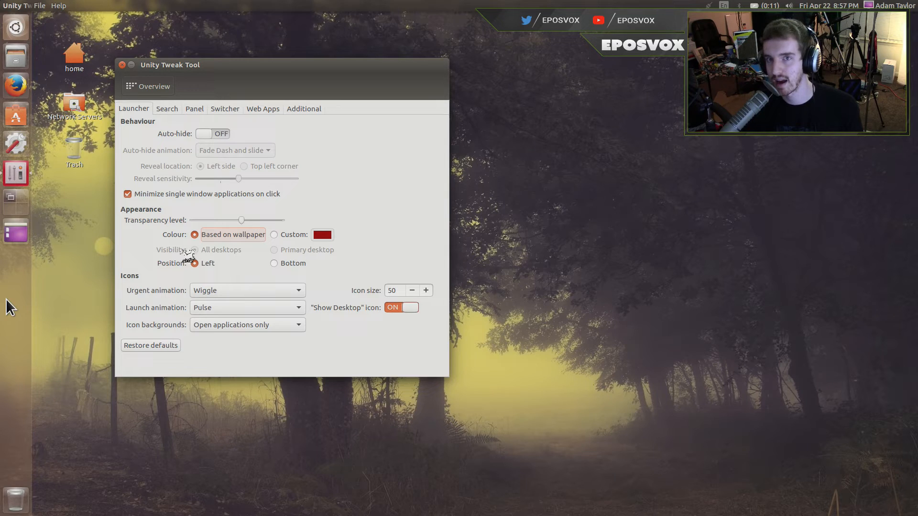
pyautogui.moveTo(16, 234)
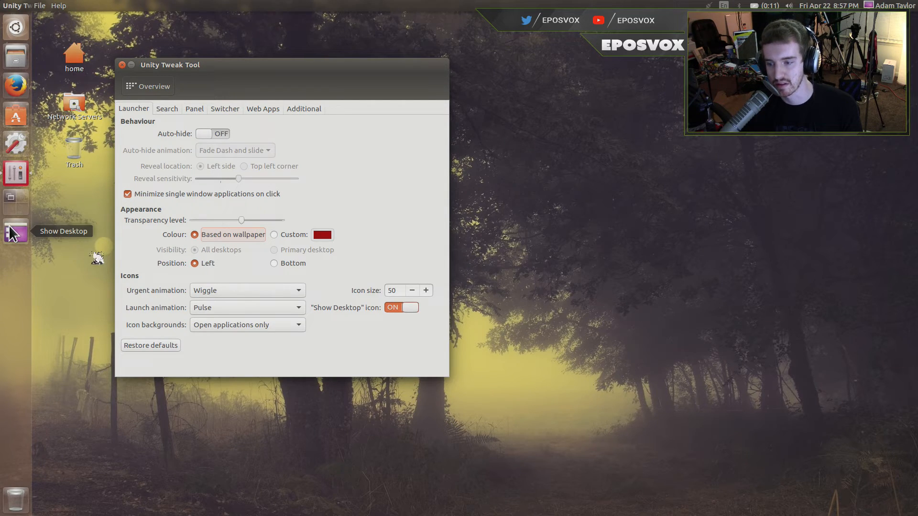
pyautogui.moveTo(182, 267)
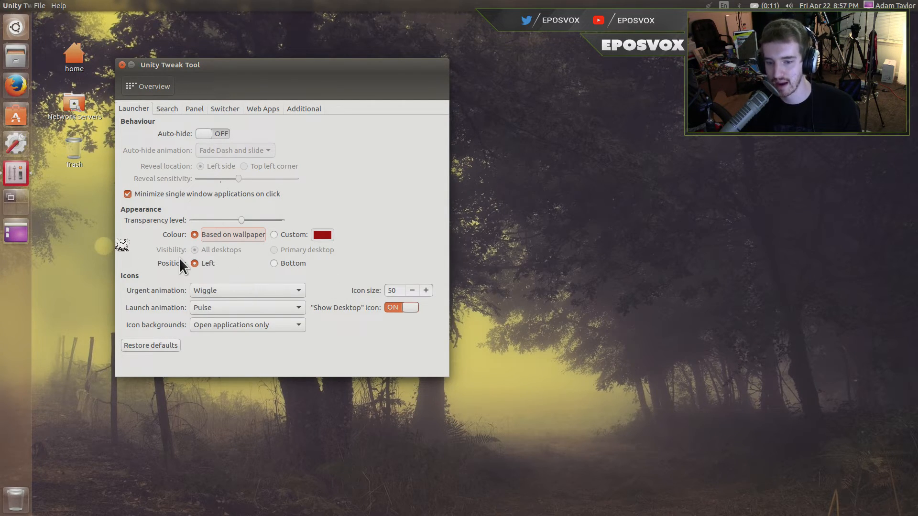
pyautogui.click(275, 262)
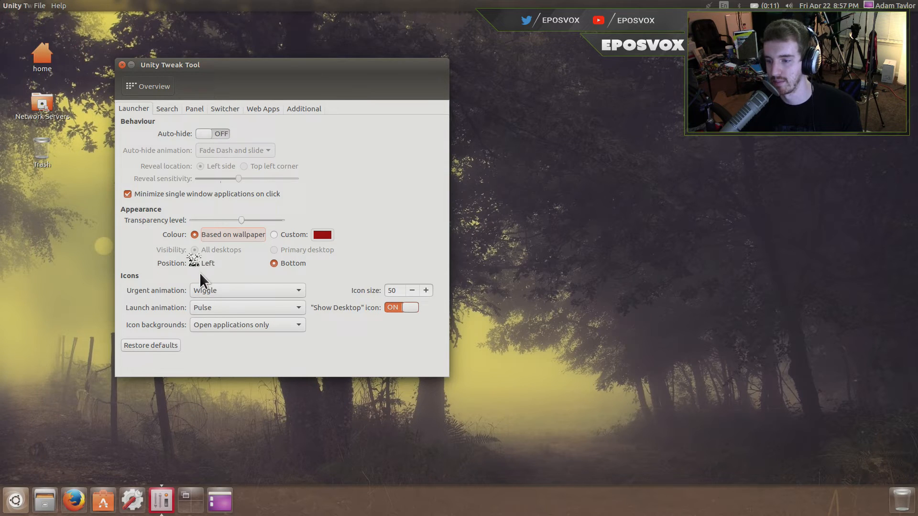
pyautogui.click(195, 263)
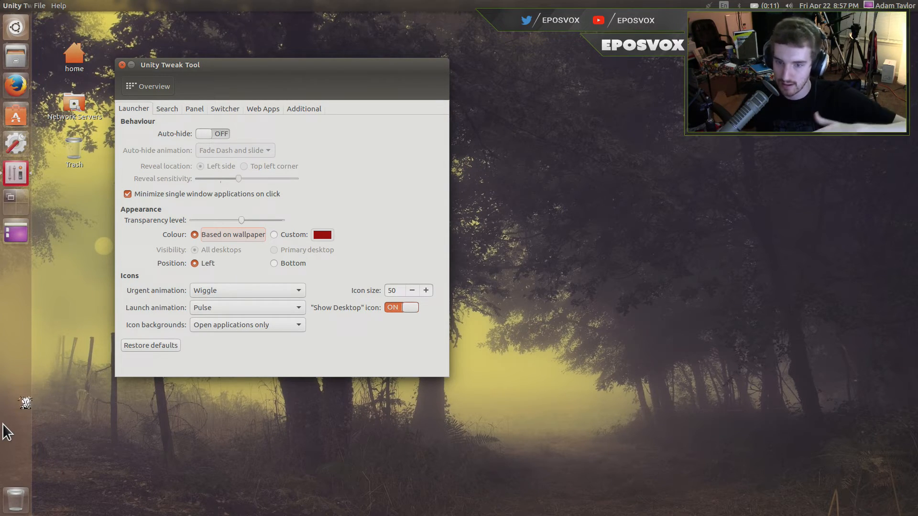
pyautogui.moveTo(163, 457)
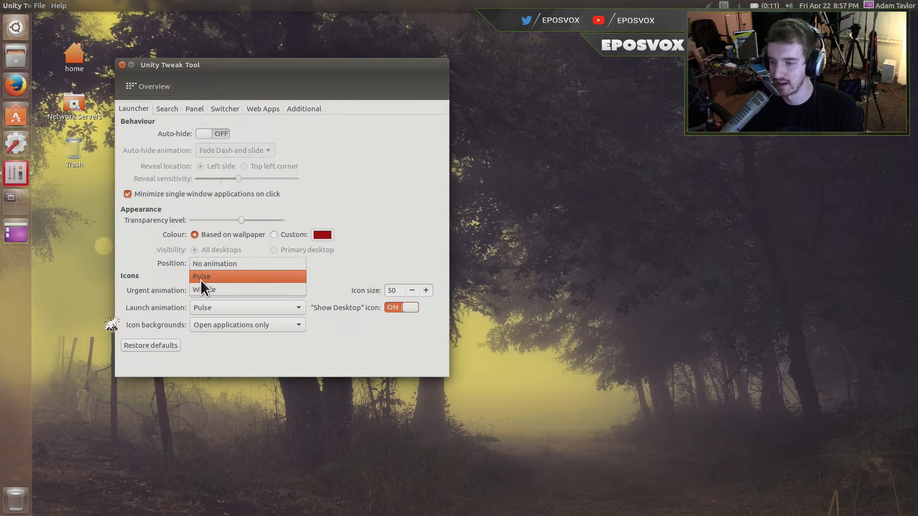
pyautogui.moveTo(205, 289)
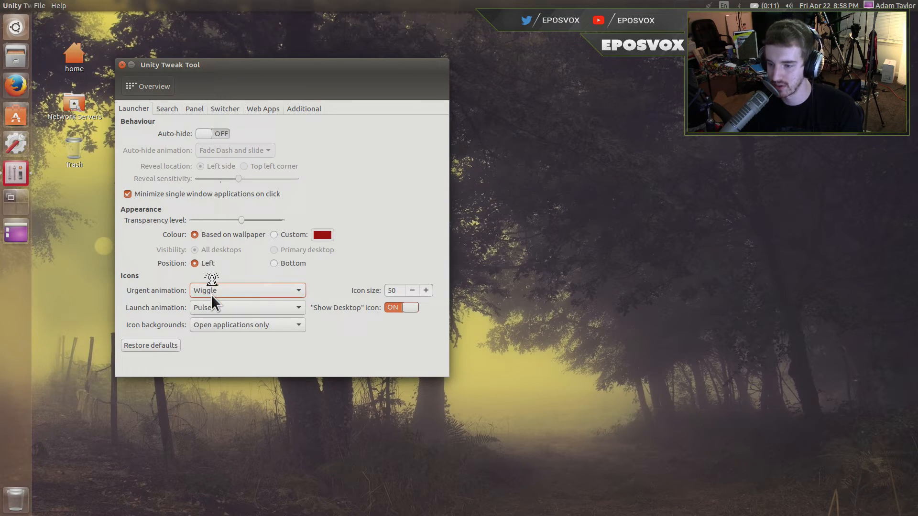
# Test the Blink launch animation by opening Files, then restore the animation to Pulse
pyautogui.click(247, 307)
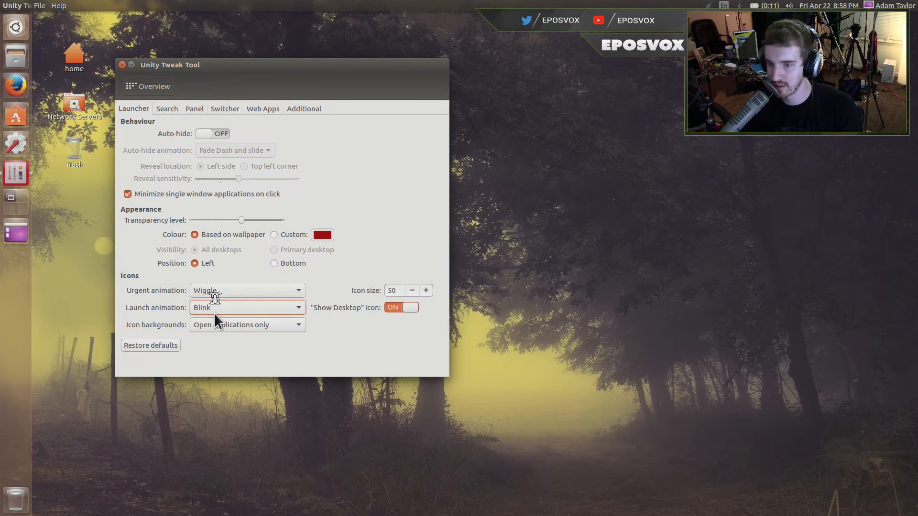
pyautogui.click(16, 57)
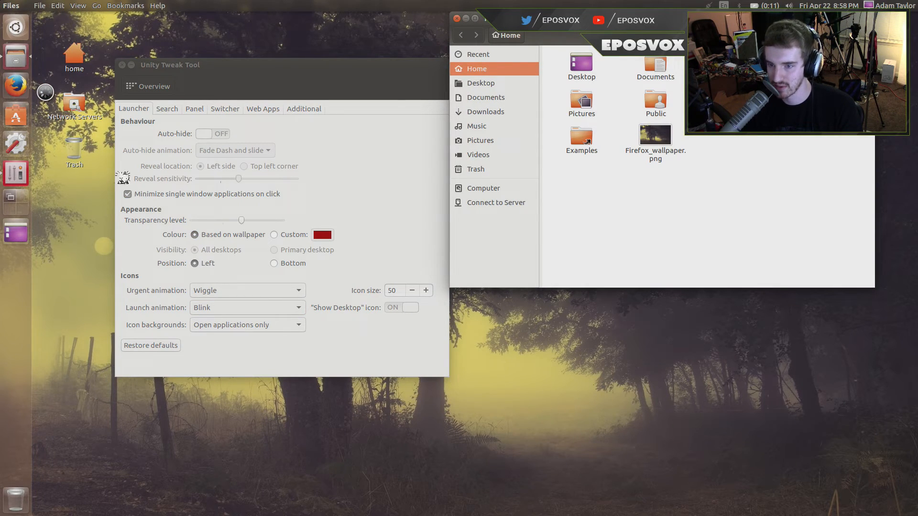
pyautogui.click(15, 85)
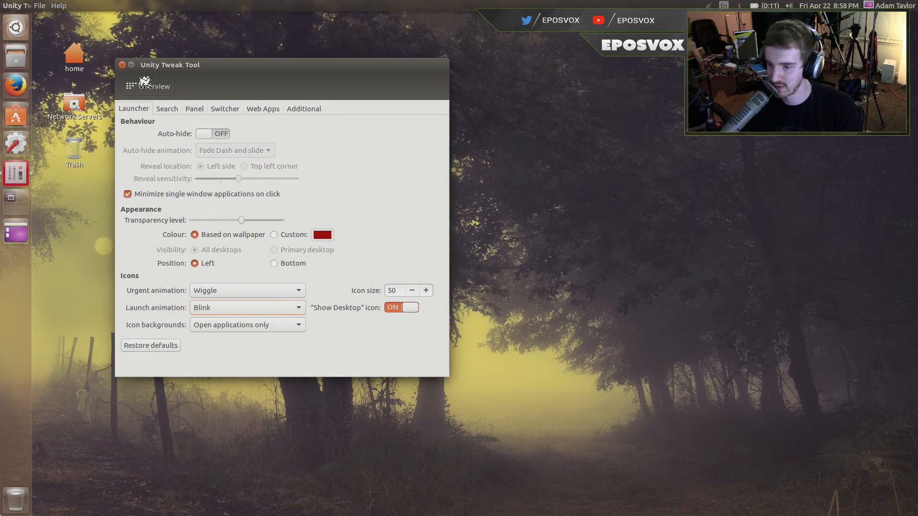
pyautogui.click(247, 307)
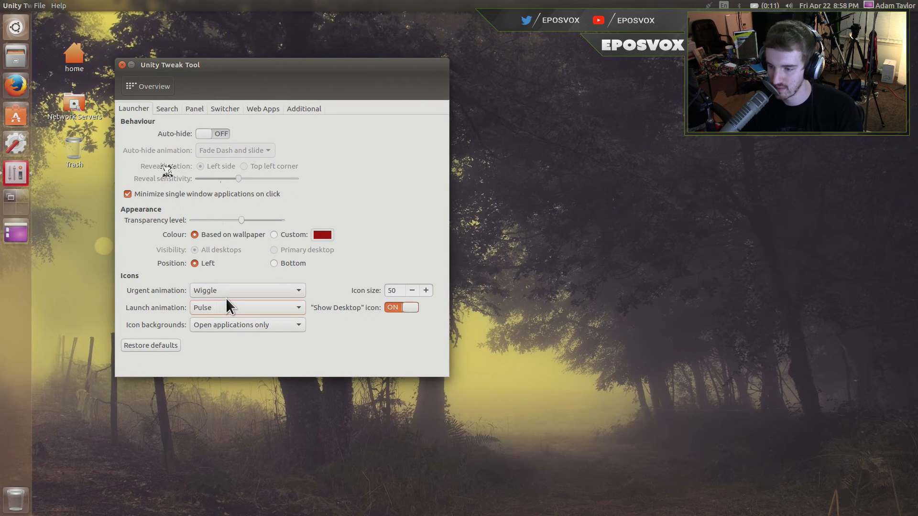
pyautogui.moveTo(223, 331)
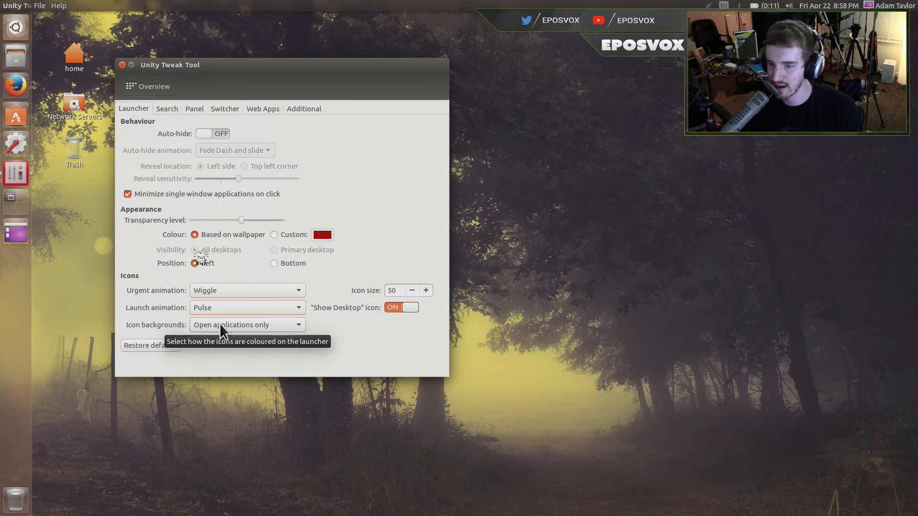
pyautogui.moveTo(16, 198)
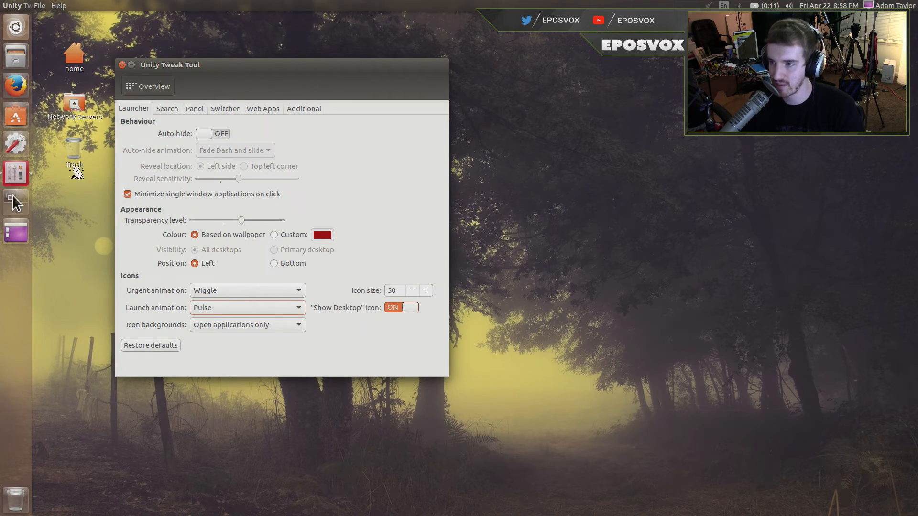
pyautogui.moveTo(14, 210)
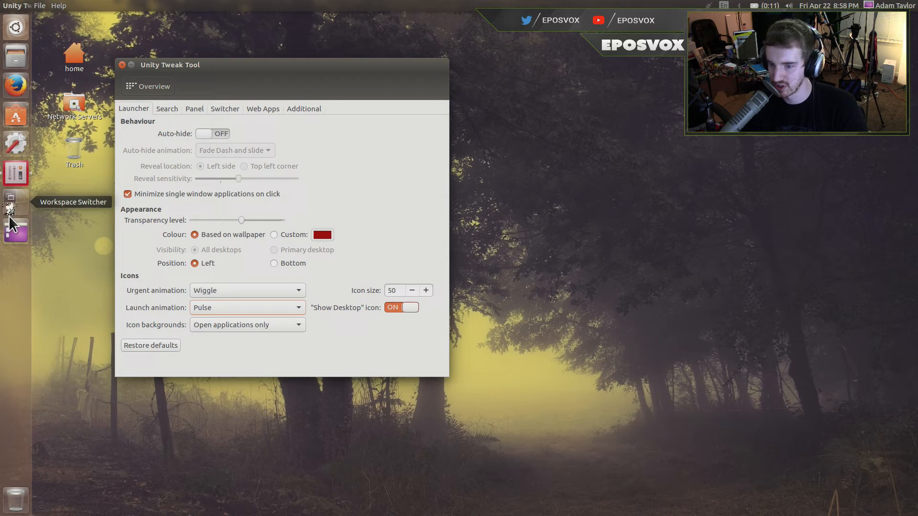
pyautogui.moveTo(409, 314)
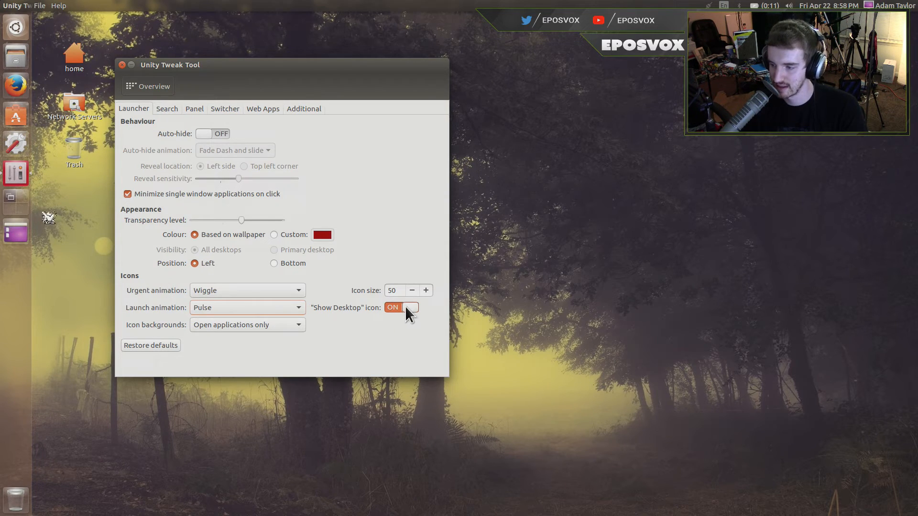
pyautogui.moveTo(872, 459)
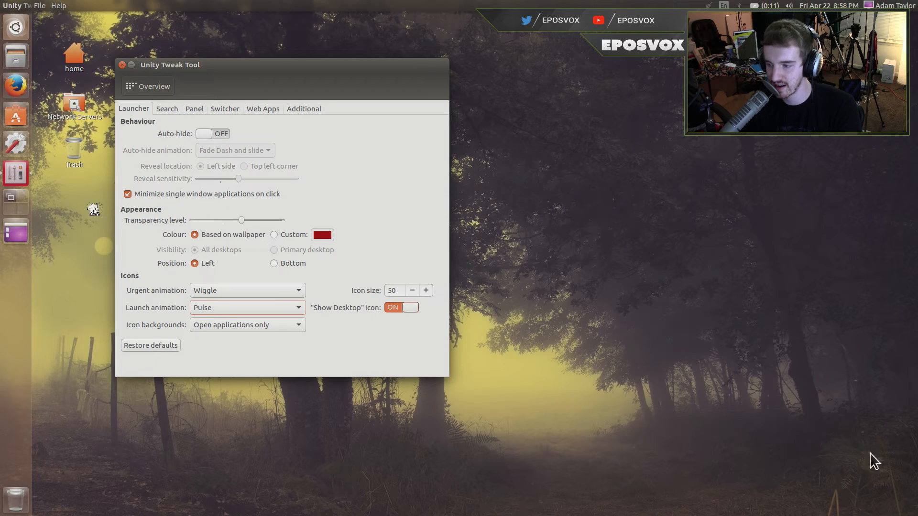
# Raise the launcher icon size to 52, then bring it back to 50
pyautogui.click(426, 290)
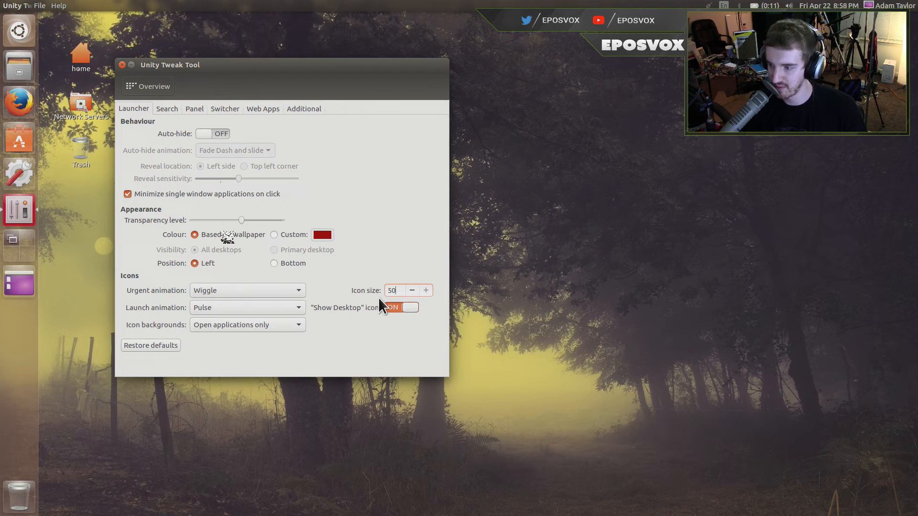
pyautogui.moveTo(336, 264)
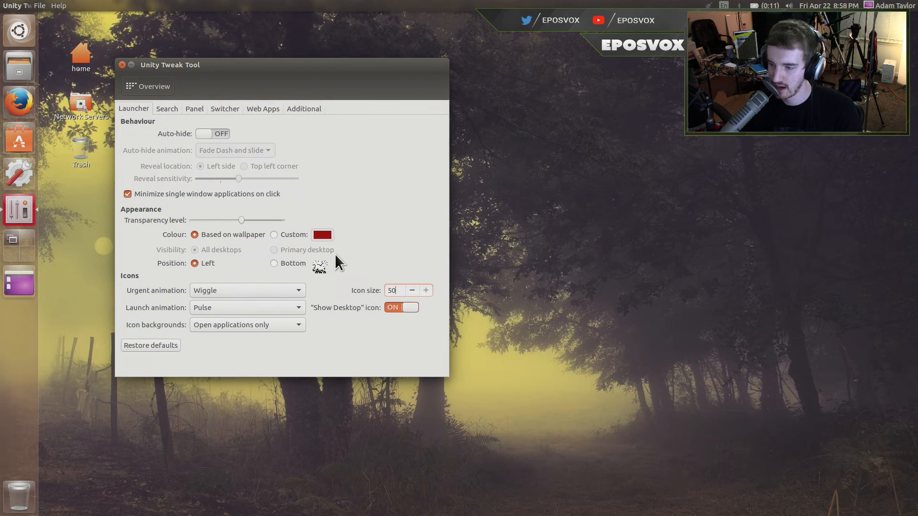
pyautogui.click(426, 291)
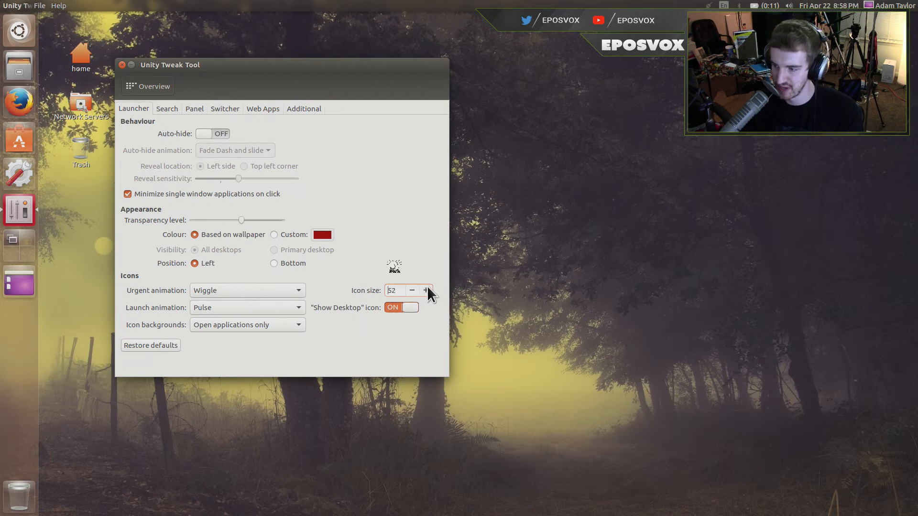
pyautogui.click(411, 290)
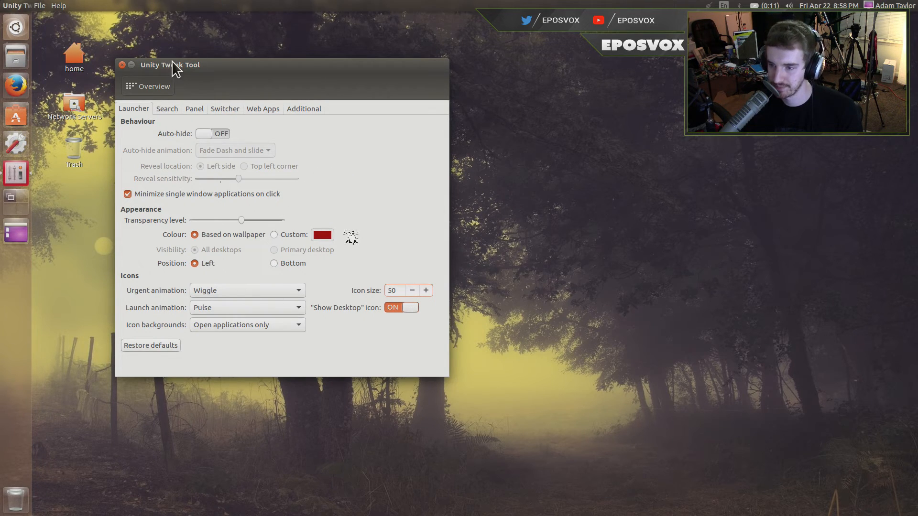
# Glance at the Panel and Switcher tabs, then close Unity Tweak Tool
pyautogui.click(194, 108)
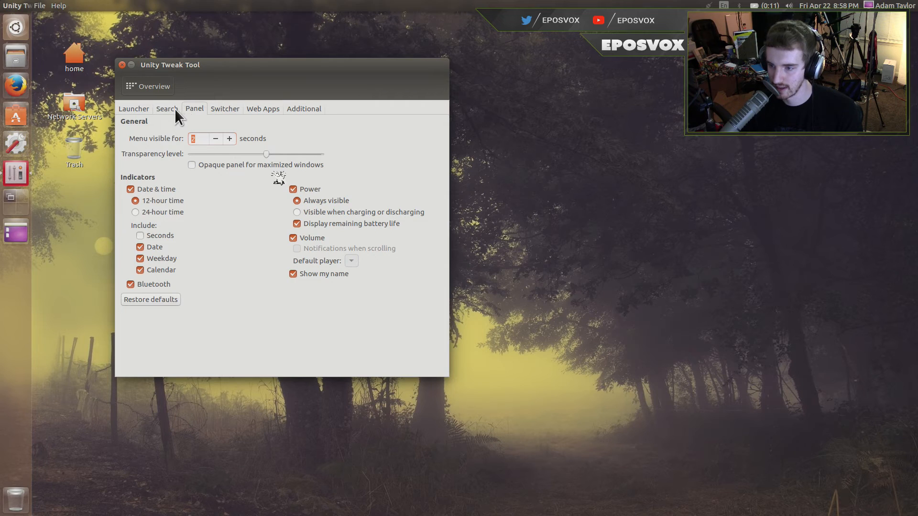
pyautogui.click(225, 108)
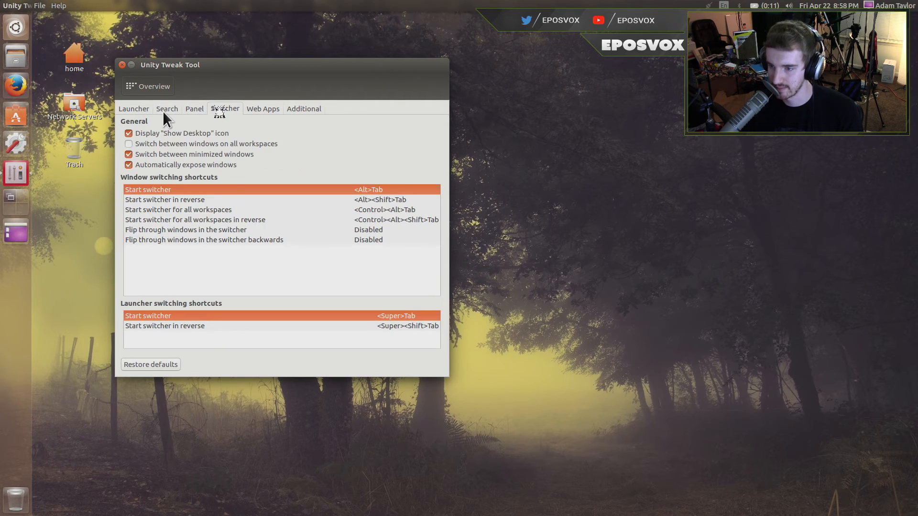
pyautogui.click(133, 108)
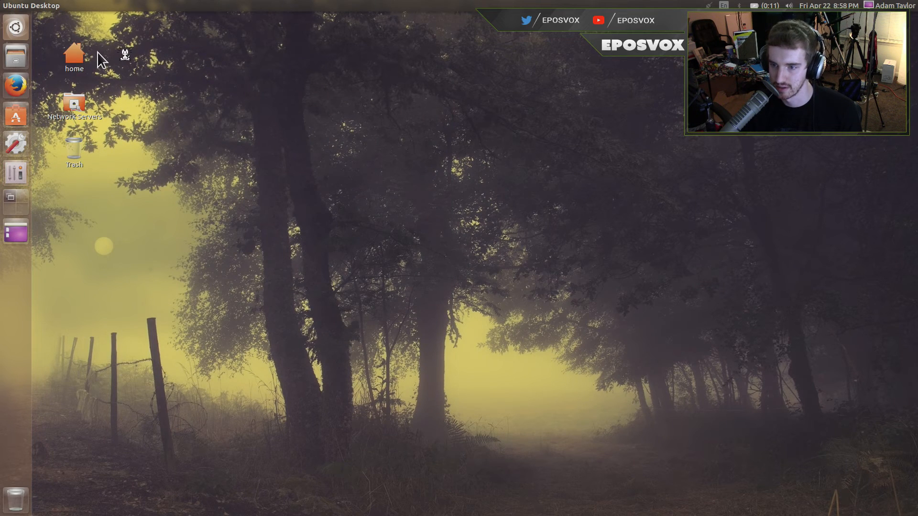
# Launch Cheese Webcam Booth from the Dash's installed applications and reopen the Dash
pyautogui.click(16, 27)
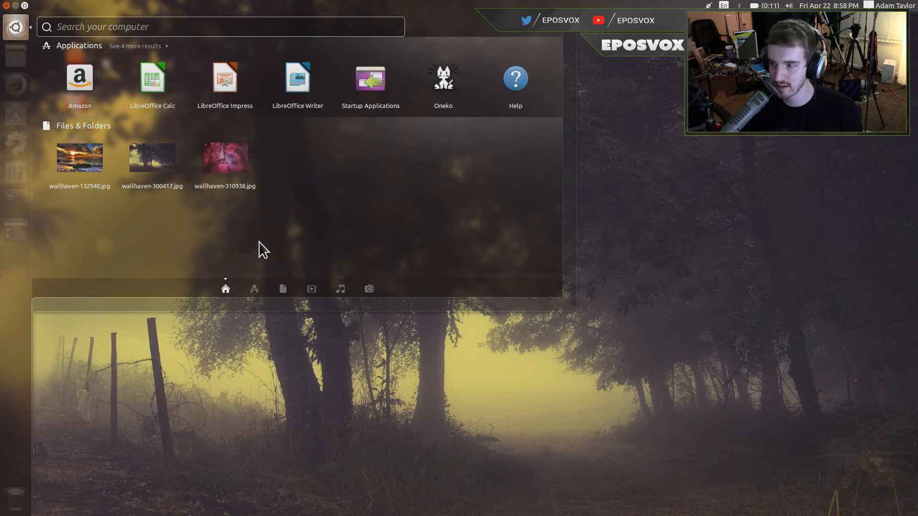
pyautogui.click(253, 288)
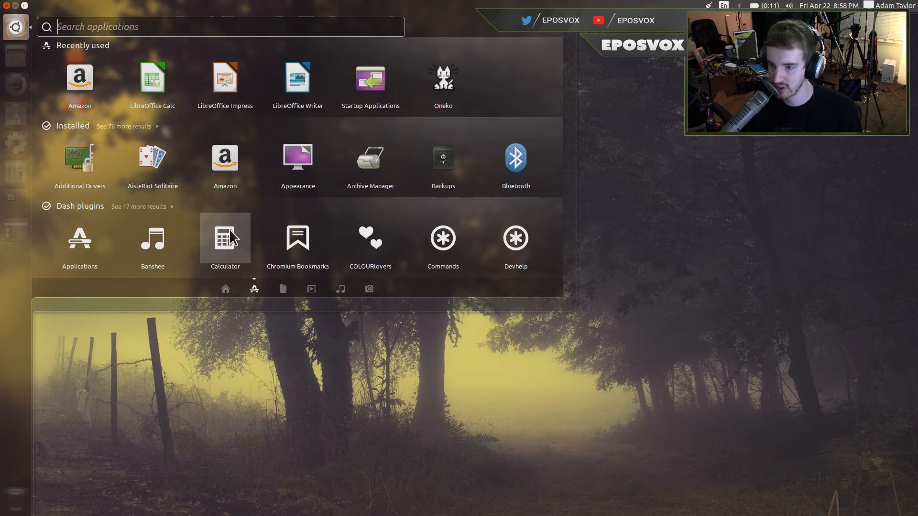
pyautogui.click(123, 126)
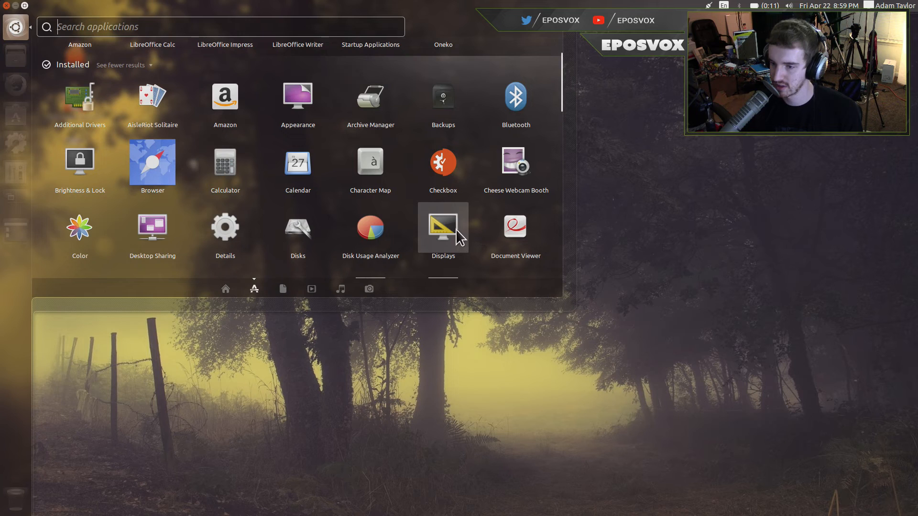
pyautogui.click(516, 162)
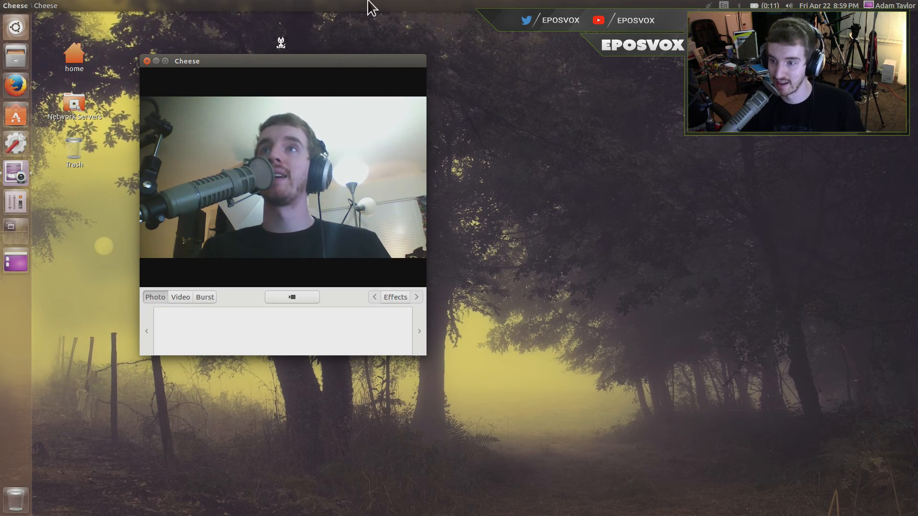
pyautogui.click(15, 26)
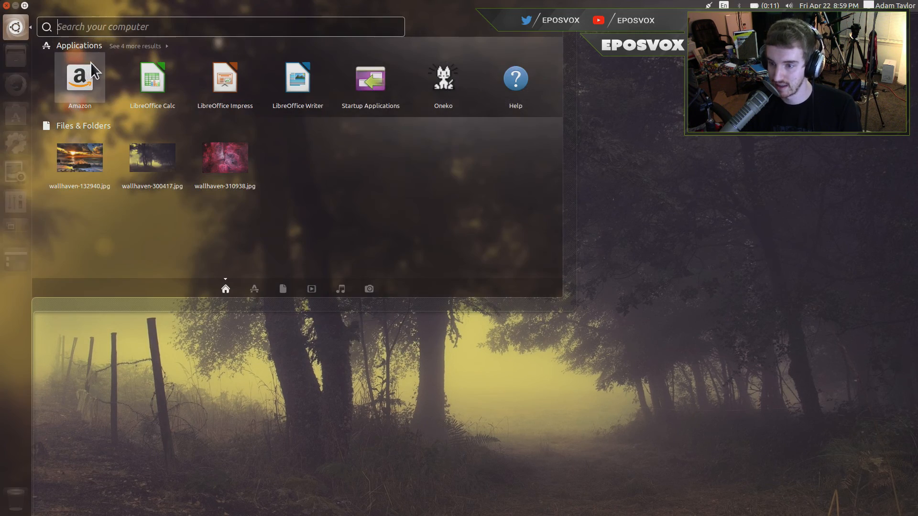
# Search the Dash for 'terminal' and launch Terminal from its preview
pyautogui.write('terminal')
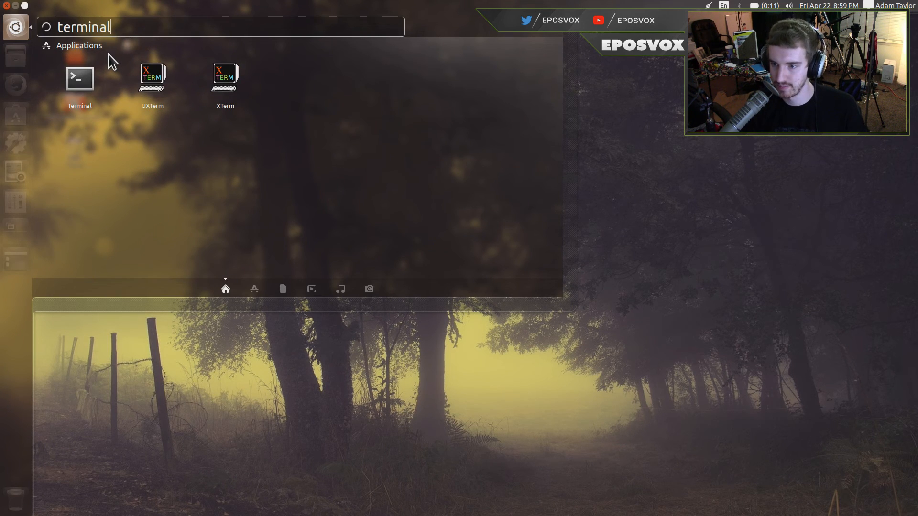
pyautogui.click(80, 78)
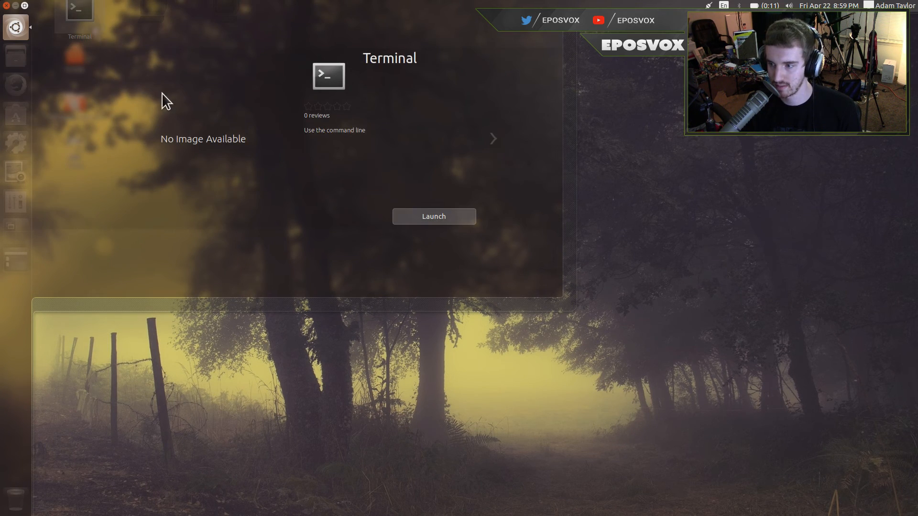
pyautogui.click(433, 217)
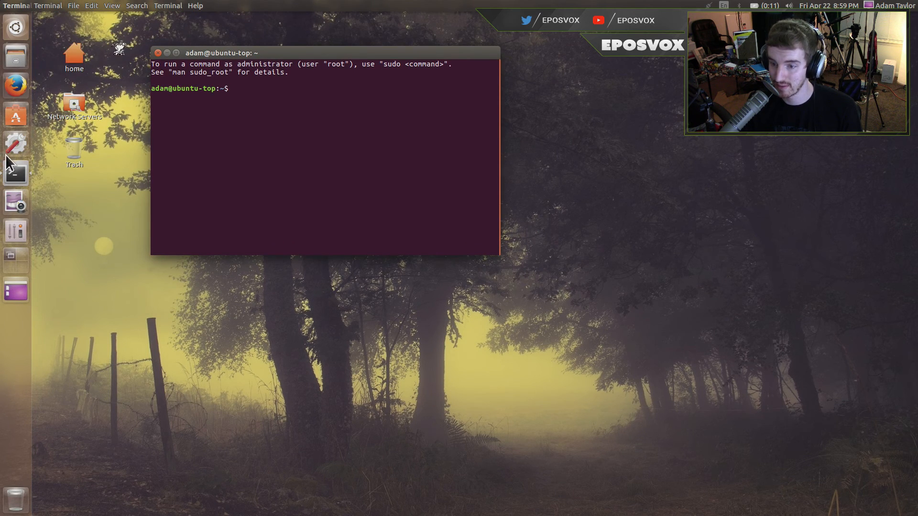
pyautogui.moveTo(319, 246)
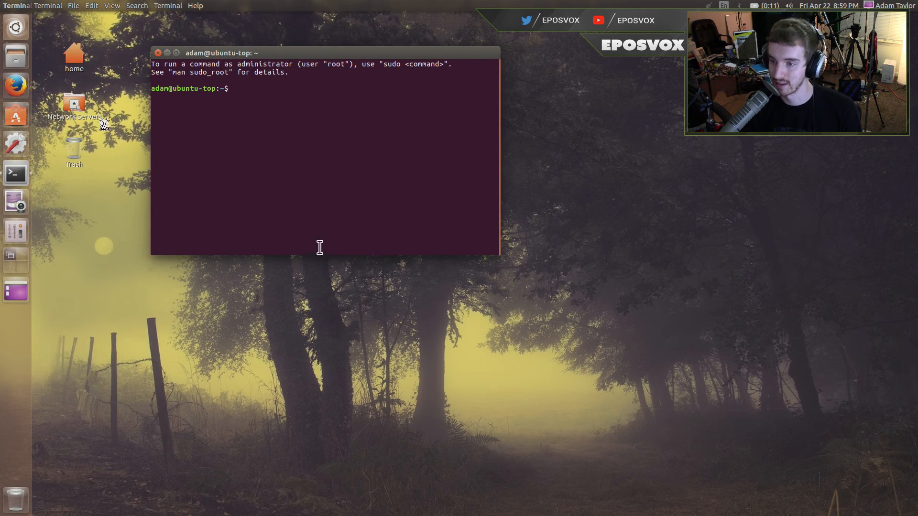
# Show the terminal's right-click menu with Profiles and Read-Only options
pyautogui.rightClick(275, 123)
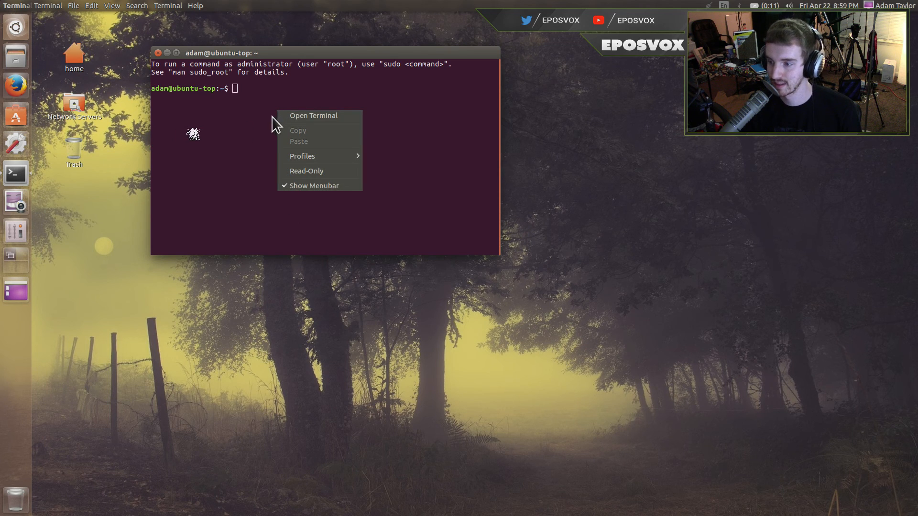
pyautogui.moveTo(302, 156)
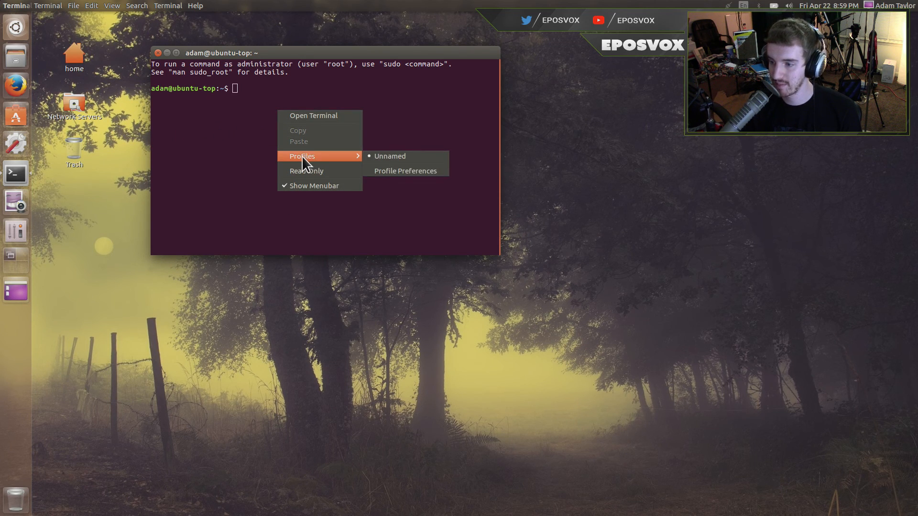
pyautogui.moveTo(362, 152)
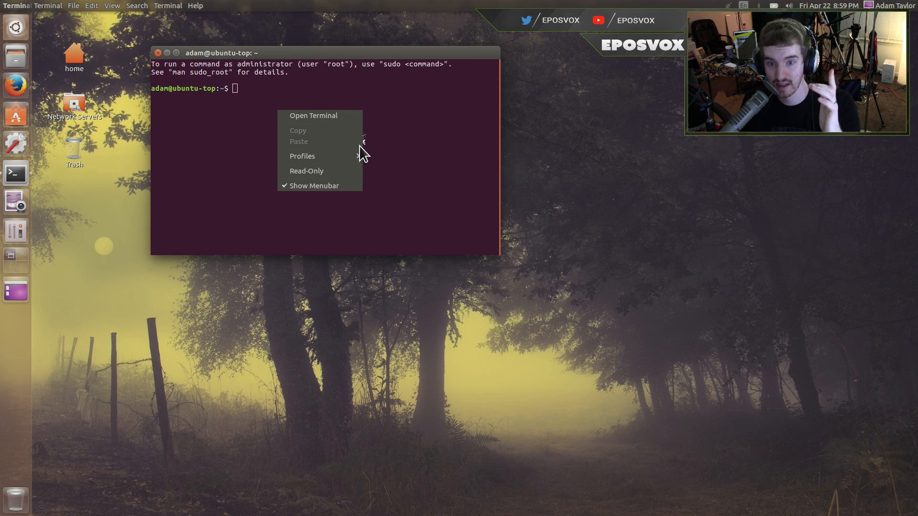
pyautogui.moveTo(210, 153)
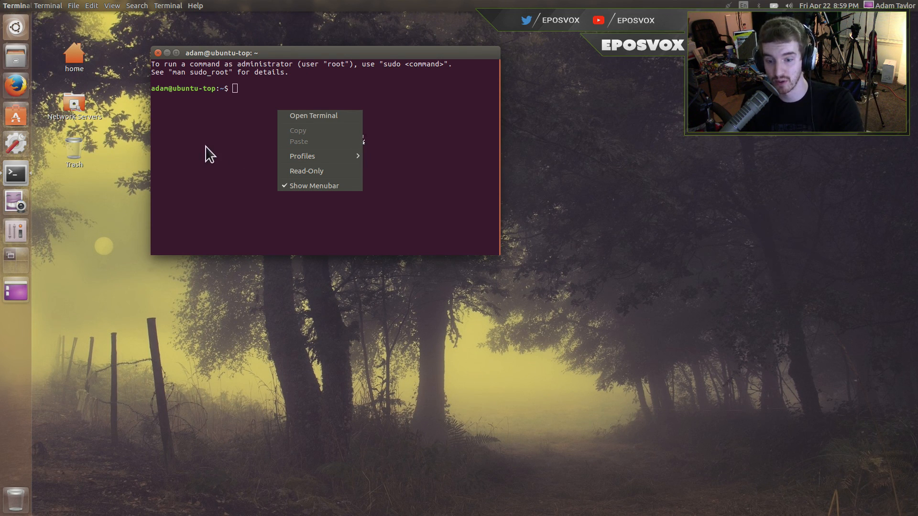